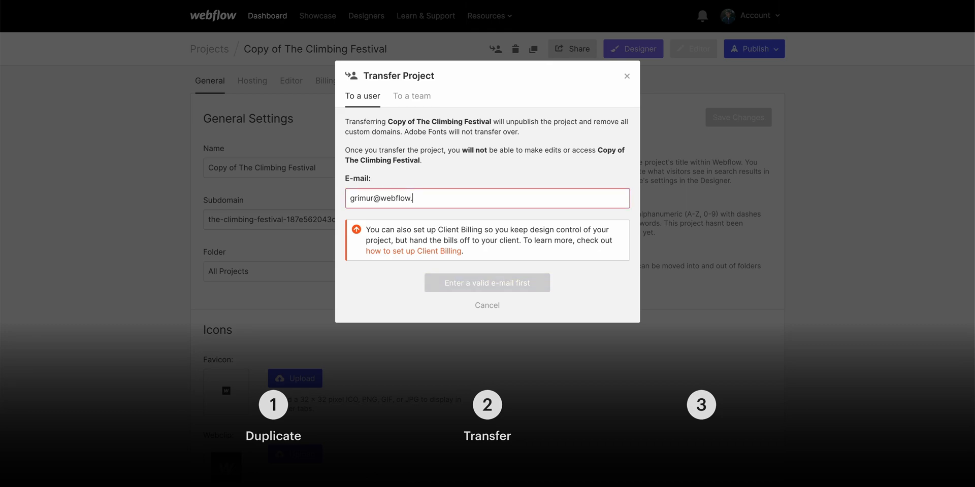
left_click(412, 96)
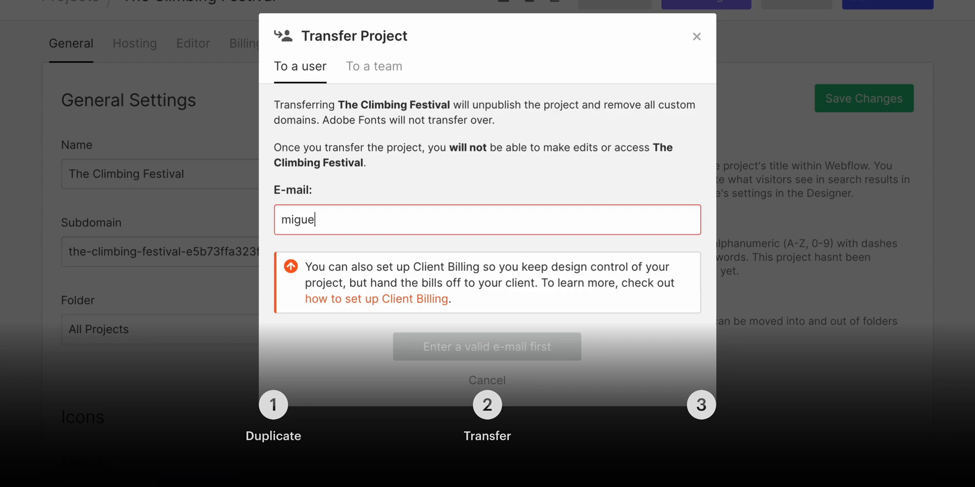
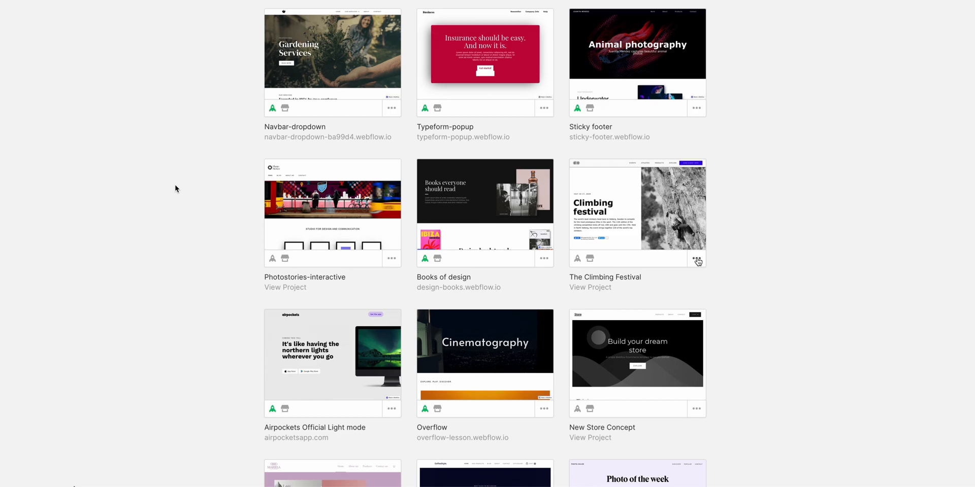
- Duplicate The Climbing Festival from its settings, keeping hosting, SEO and integration settings
left_click(696, 259)
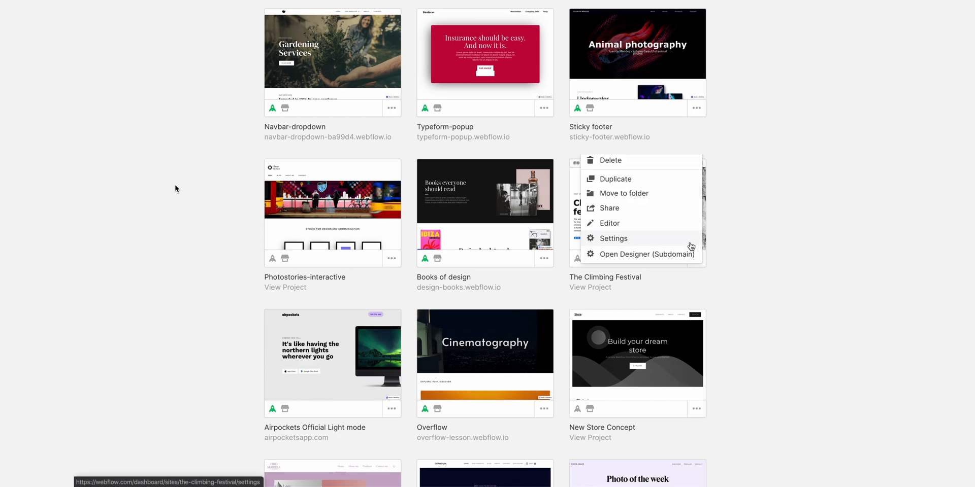
left_click(613, 238)
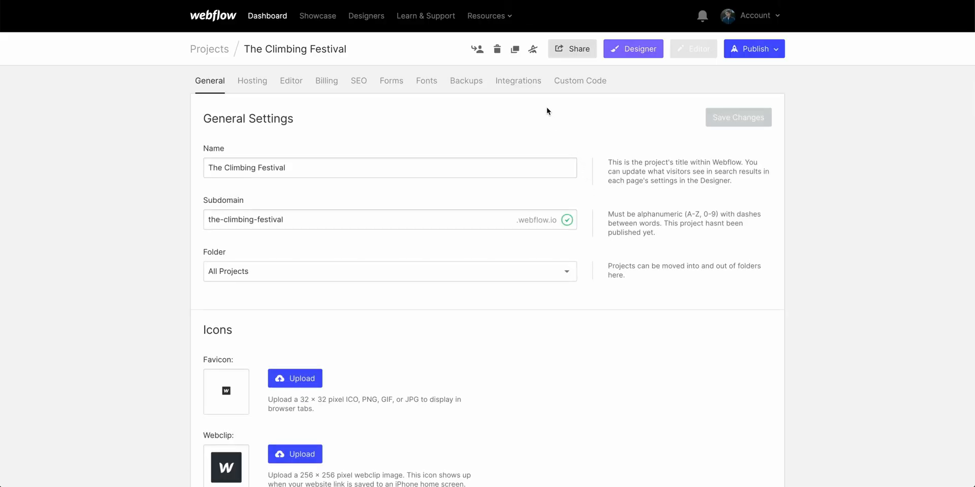
left_click(514, 49)
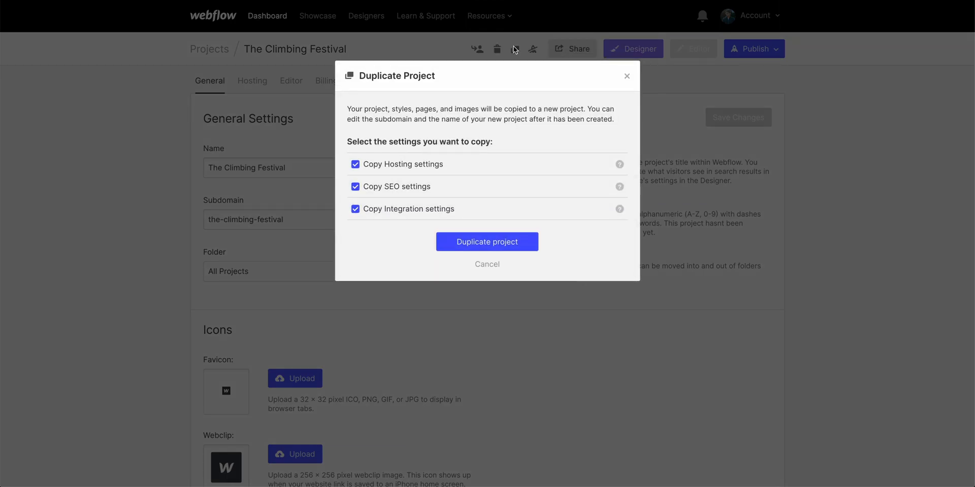
mouse_move(523, 113)
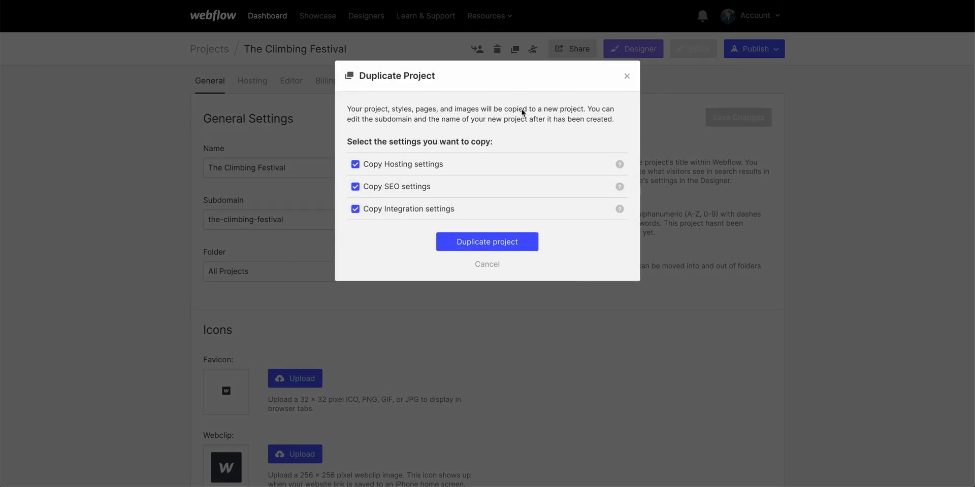
left_click(487, 241)
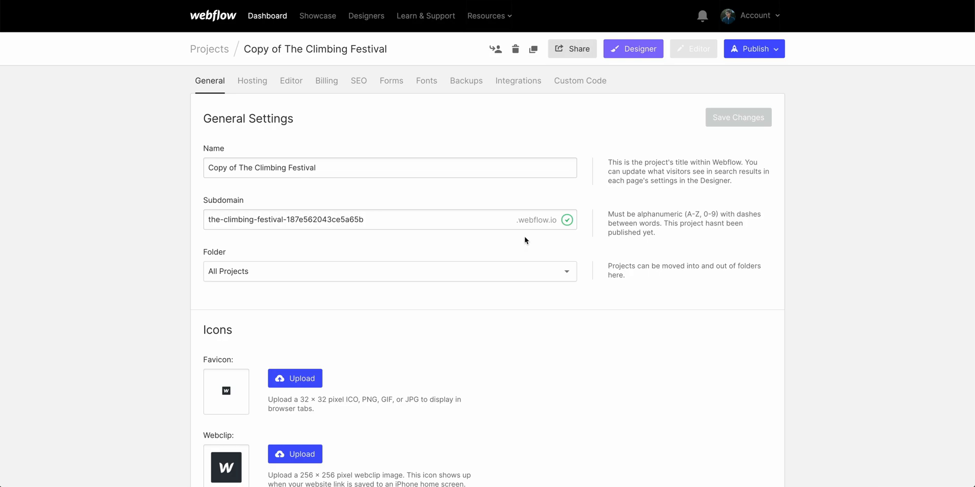
- Return to the project list in the personal workspace
left_click(533, 48)
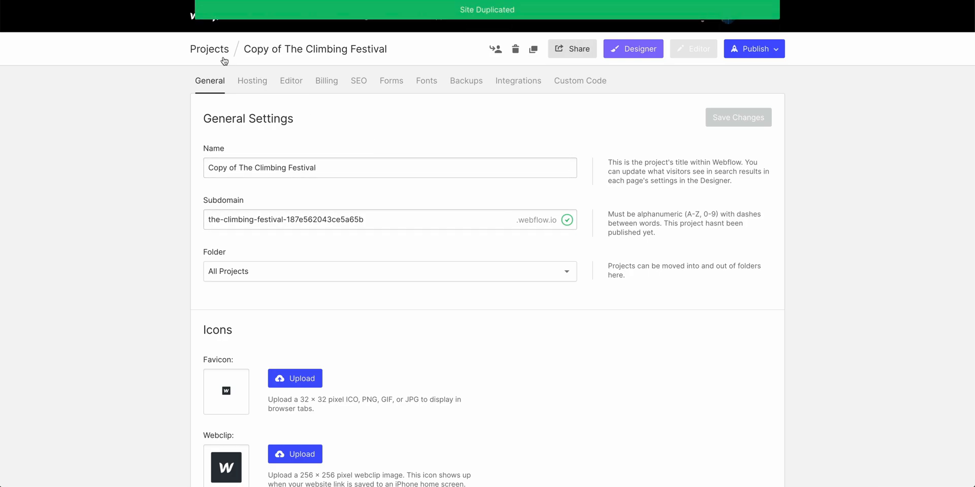
left_click(208, 50)
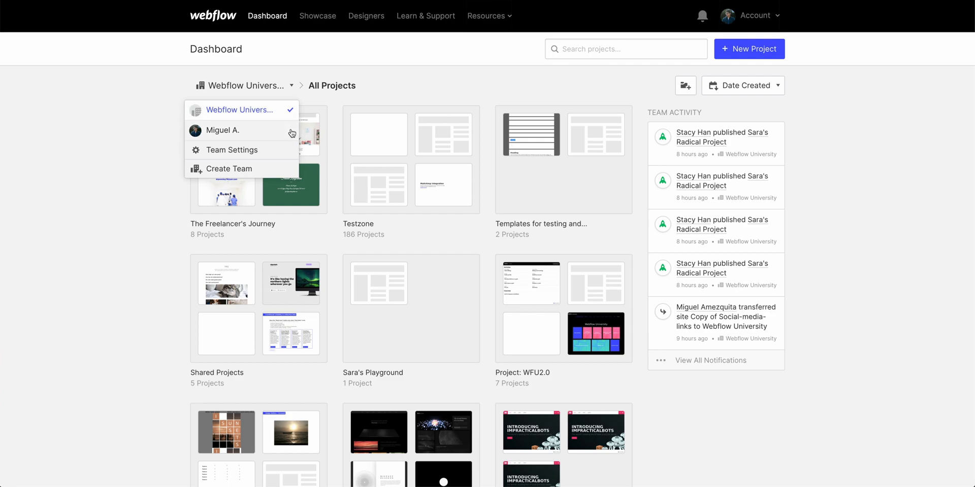
left_click(222, 130)
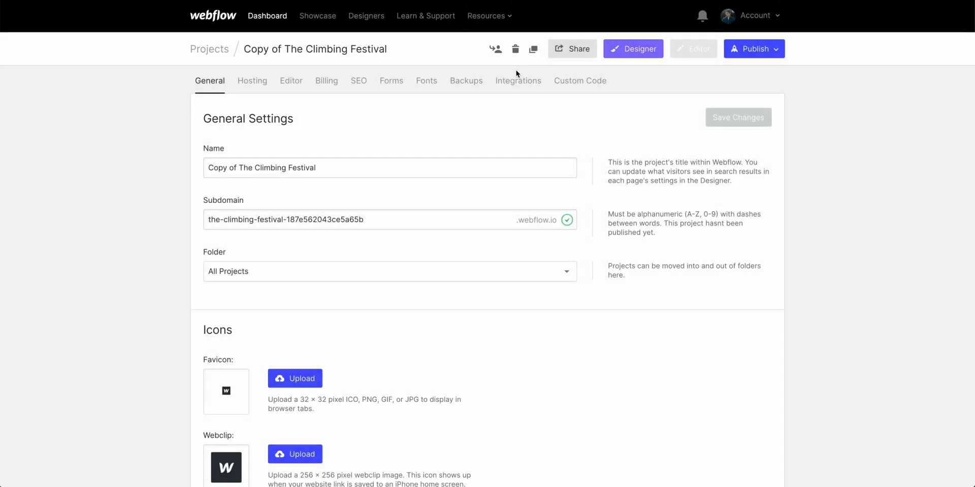
left_click(495, 49)
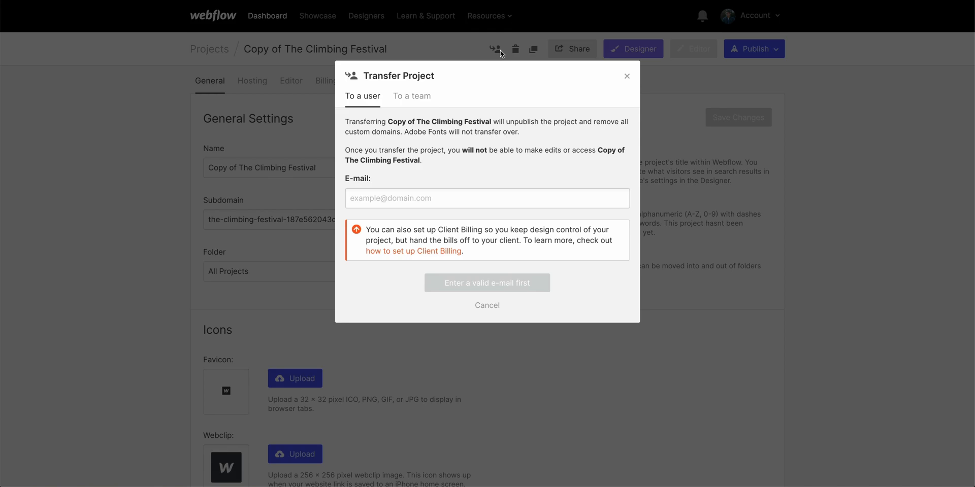
mouse_move(507, 111)
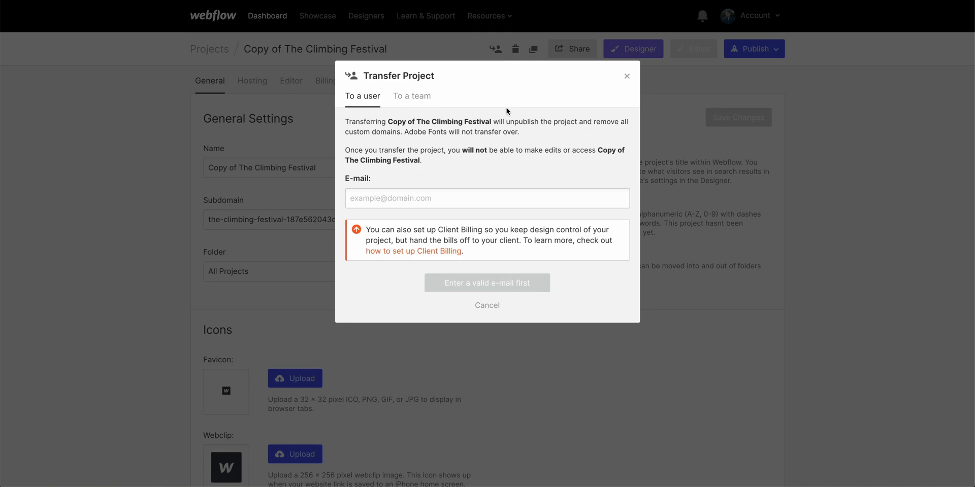
left_click(487, 197)
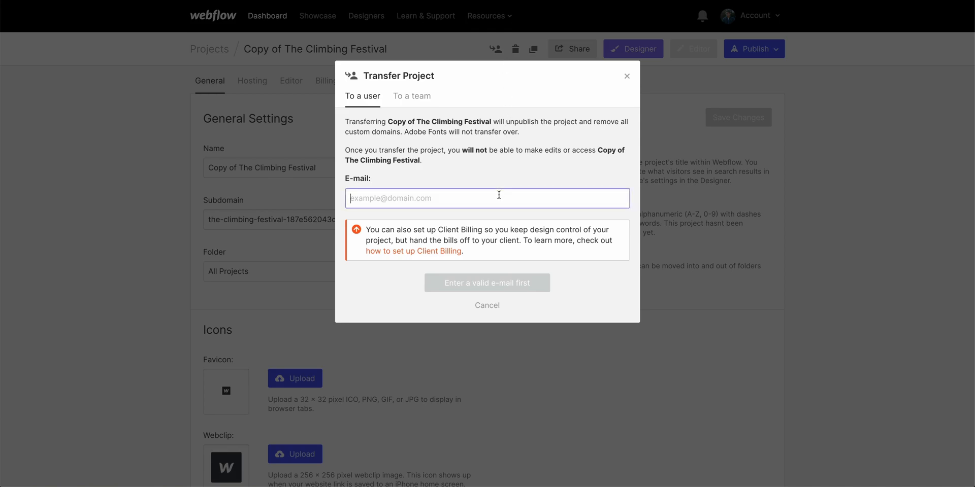
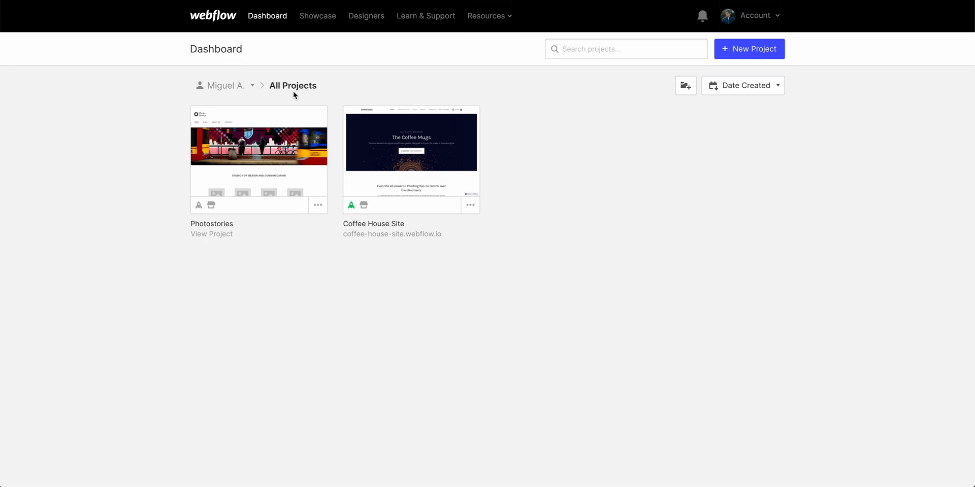
left_click(225, 85)
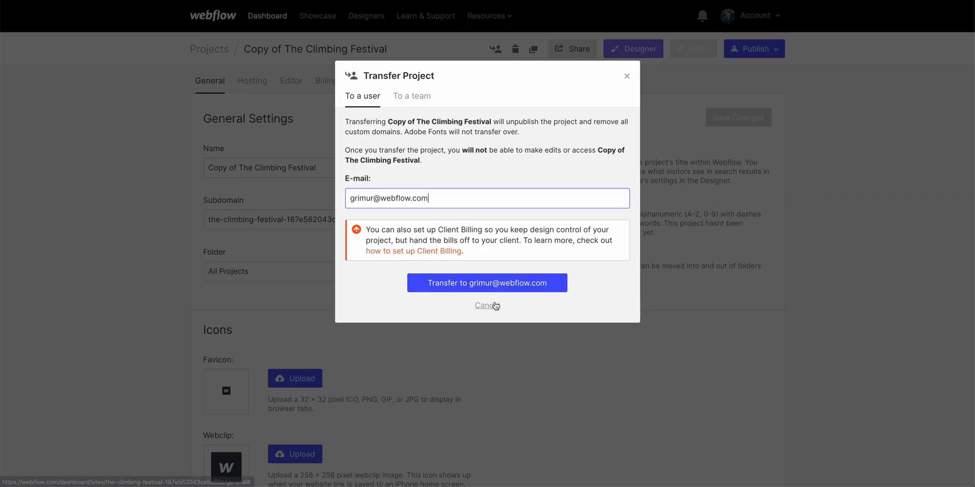
left_click(487, 305)
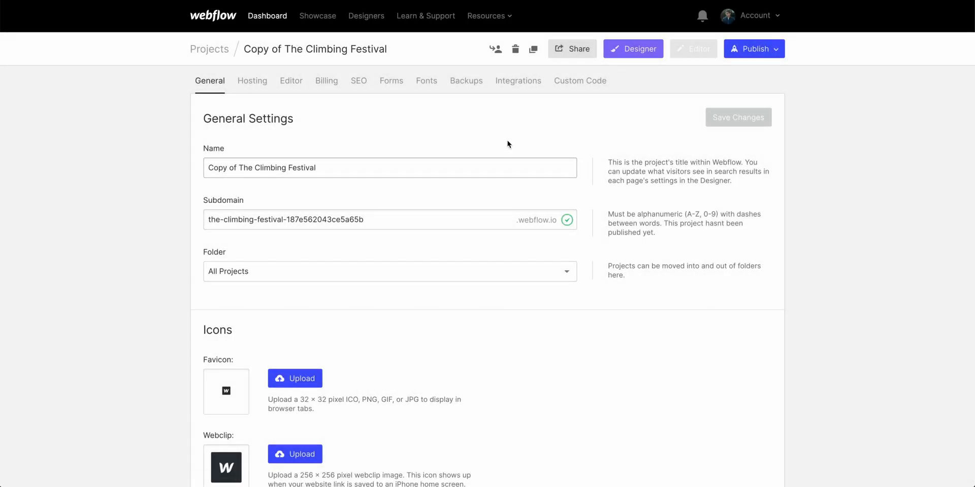
- Create another Copy of The Climbing Festival and bring up its transfer options
left_click(533, 48)
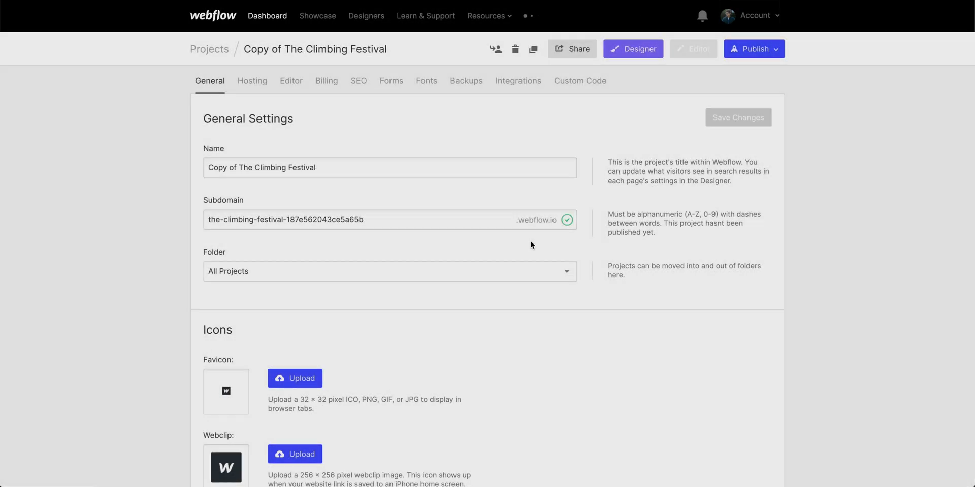
left_click(532, 49)
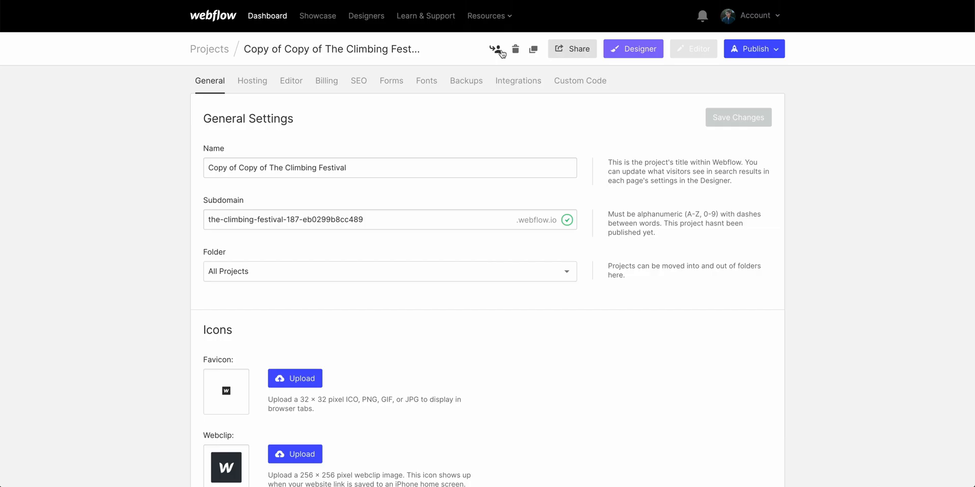
left_click(209, 48)
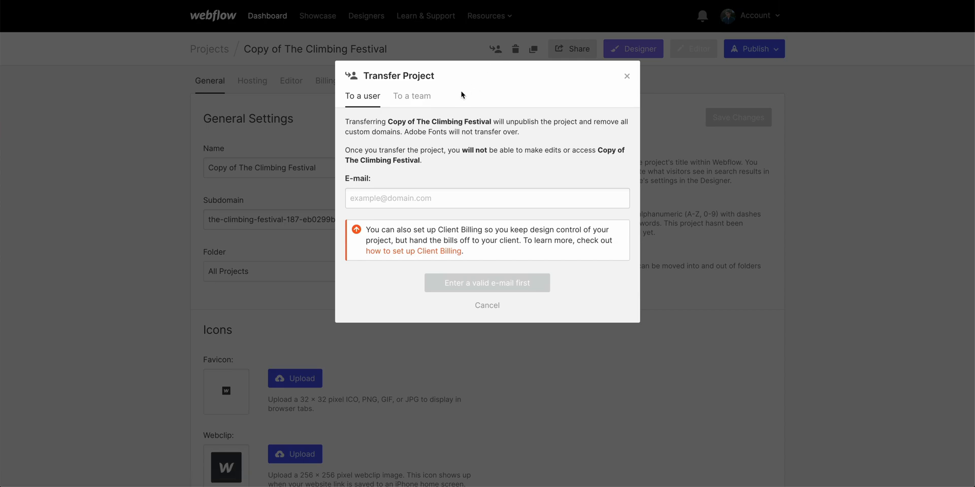
mouse_move(411, 96)
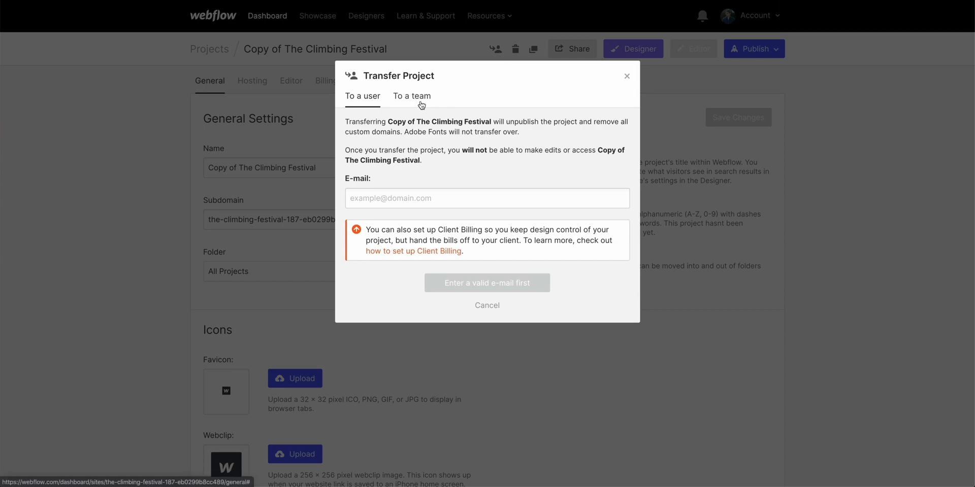
left_click(411, 96)
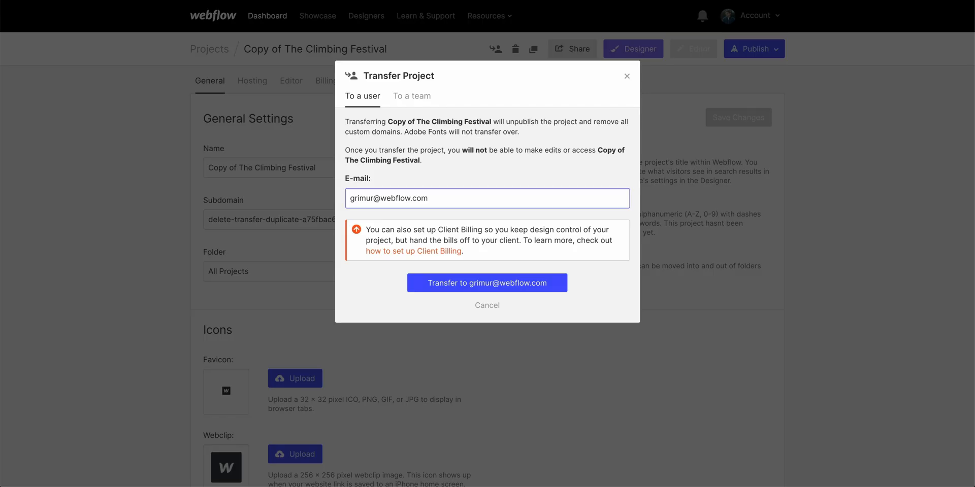
mouse_move(481, 207)
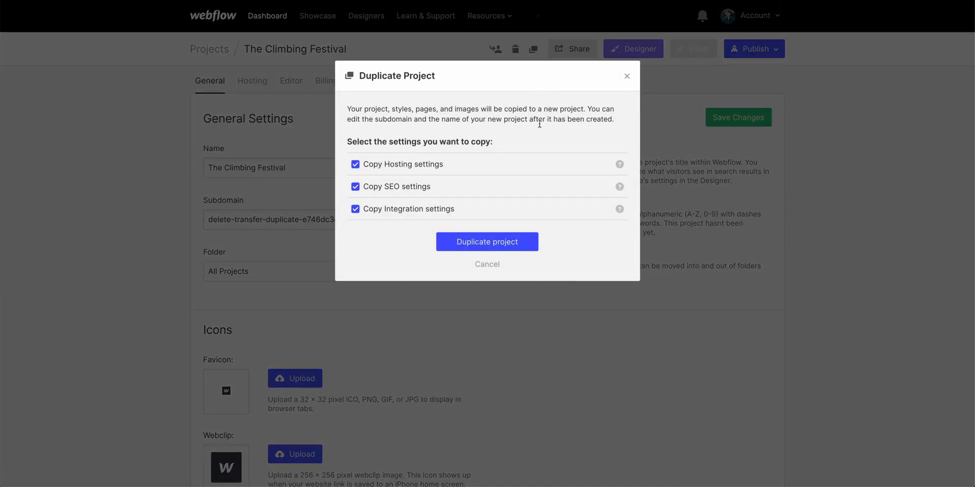
left_click(487, 241)
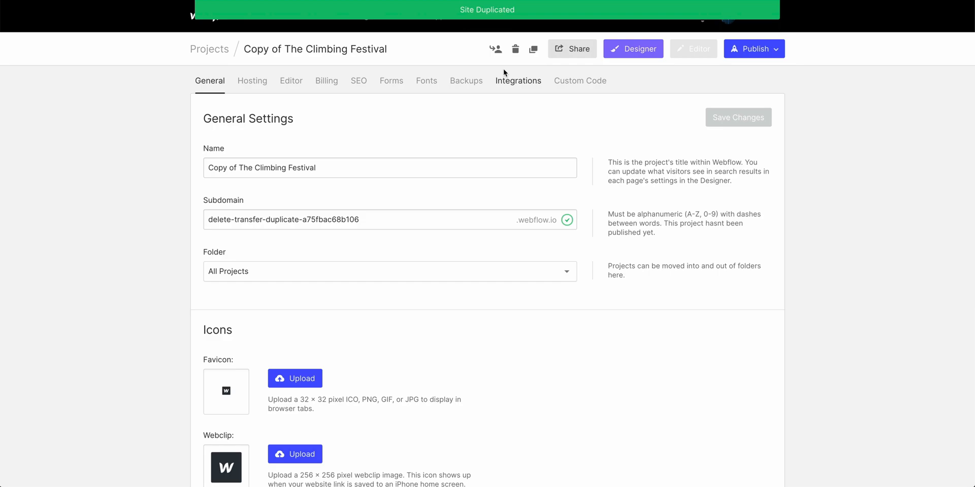
left_click(496, 49)
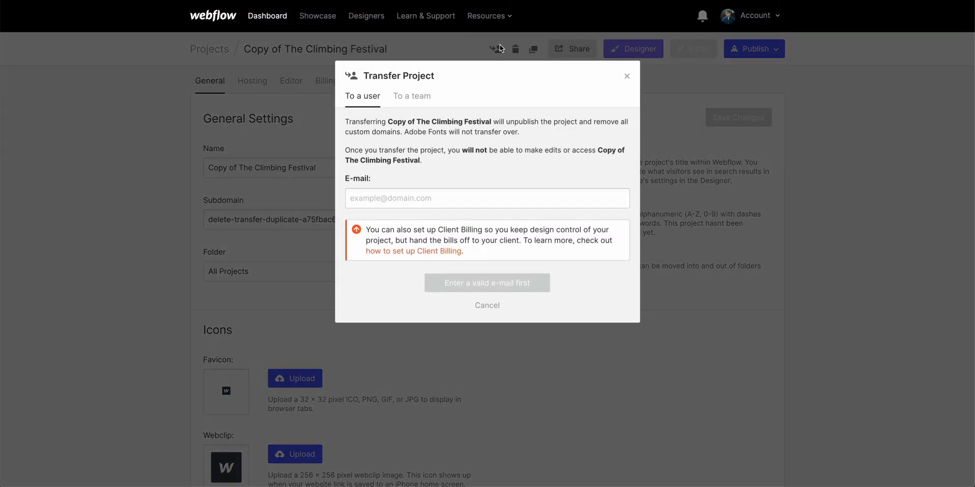
left_click(487, 305)
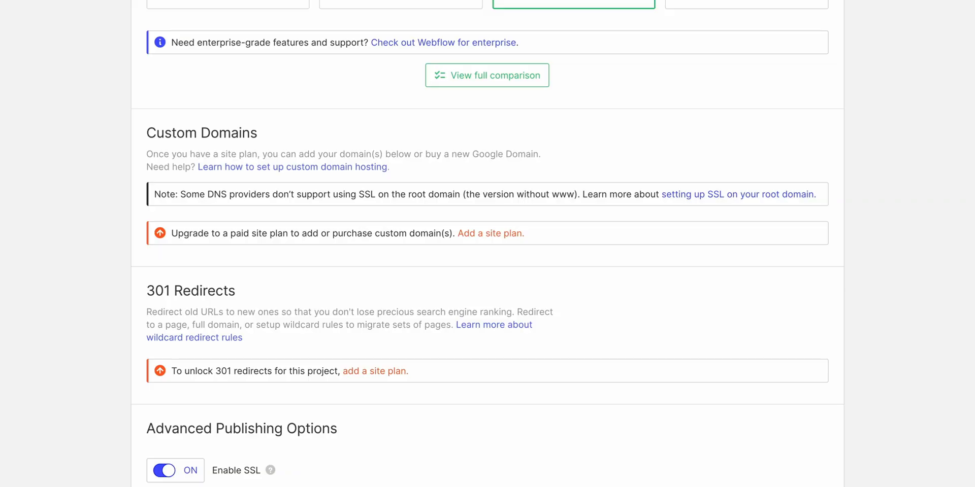
- Select the yearly Basic hosting plan to show the Add Basic Hosting summary
left_click(490, 233)
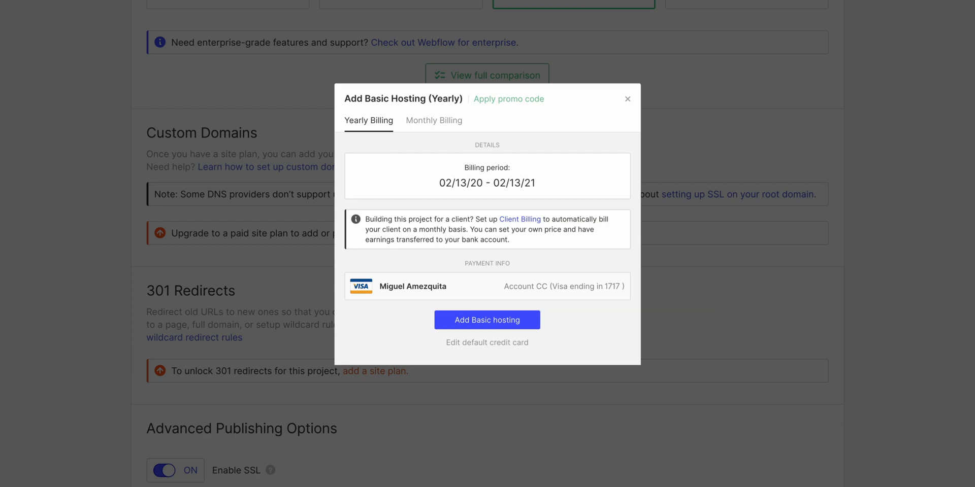
left_click(628, 99)
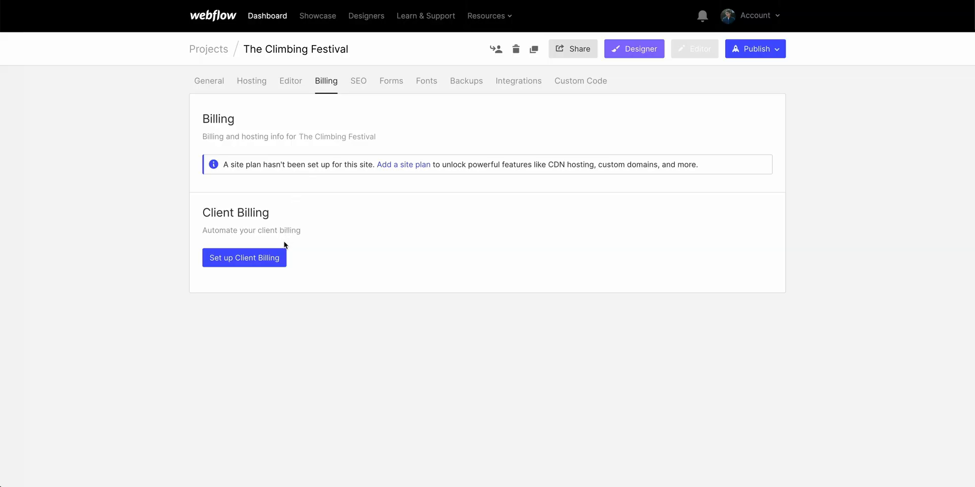
- Set up client billing with 20000 monthly profit, 10% tax and invoice e-mails enabled
left_click(244, 257)
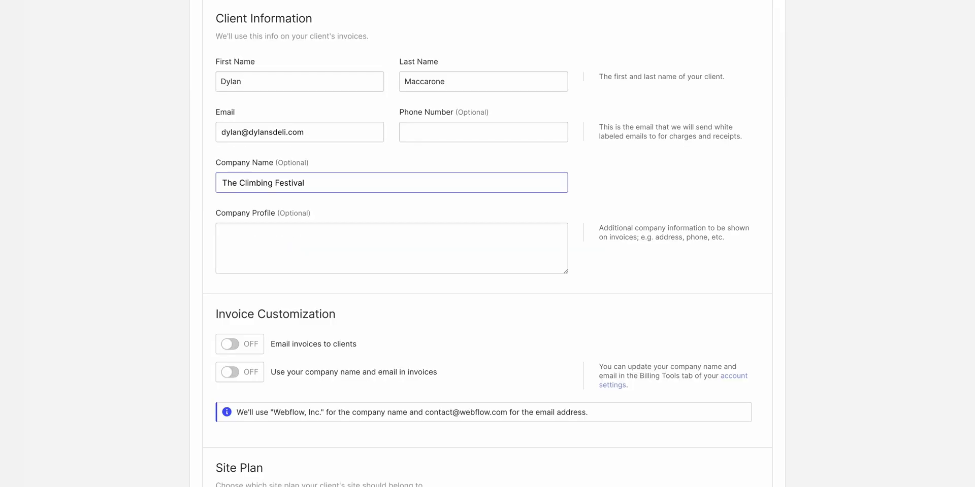
mouse_move(444, 324)
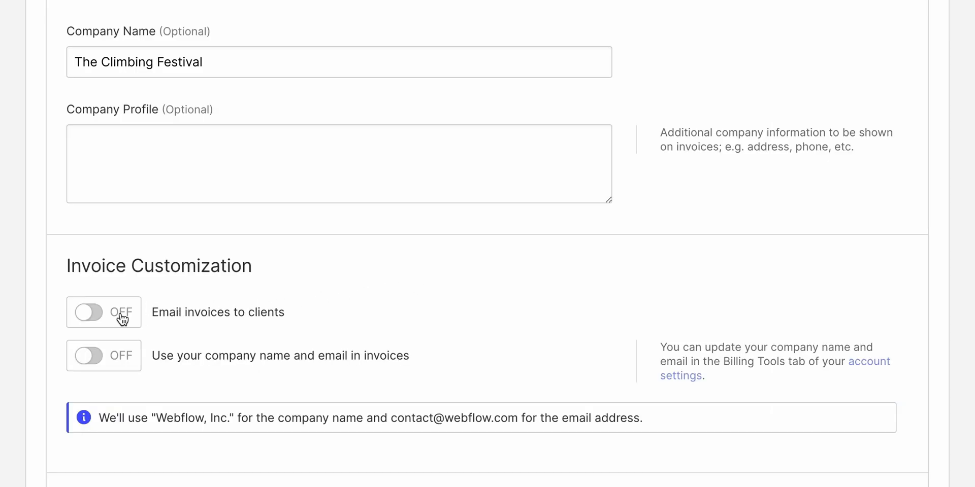
left_click(89, 312)
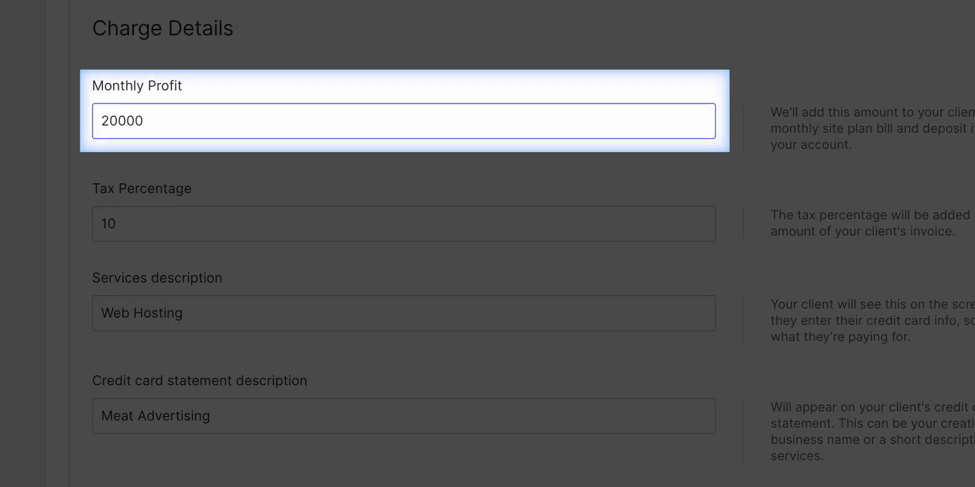
scroll("down", 3)
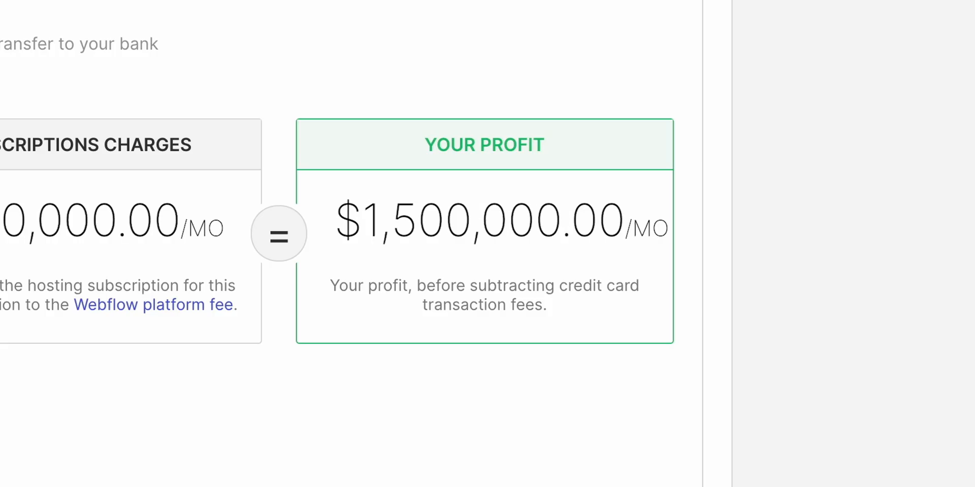
scroll("up", 3)
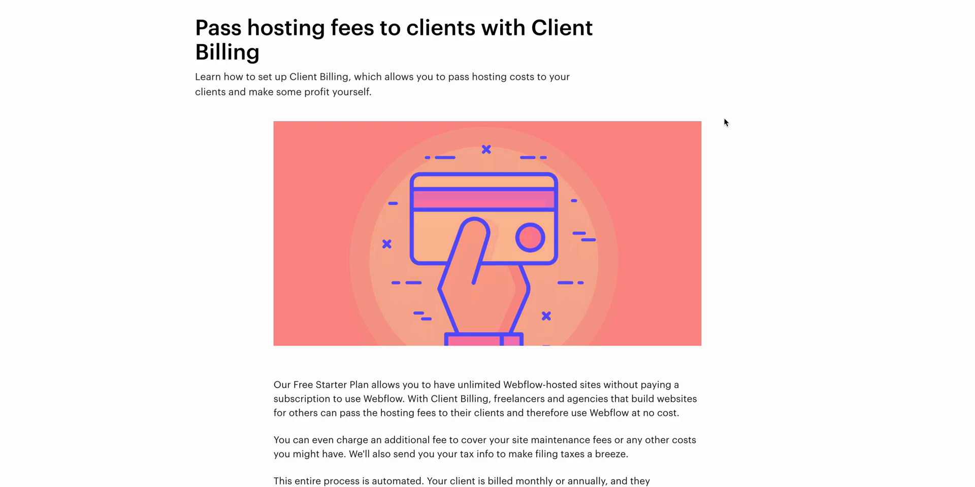
scroll("down", 3)
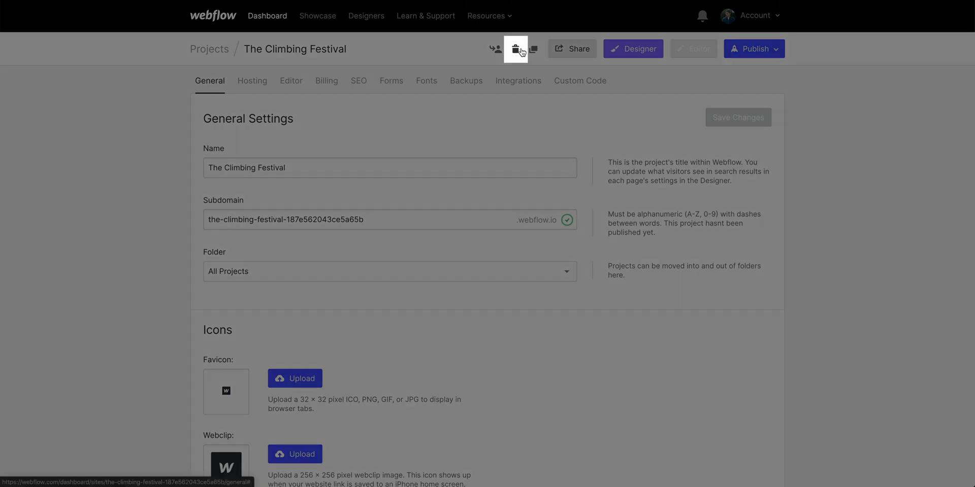
- Start deleting the project, typing 'the-climbing' into the delete confirmation field
left_click(515, 48)
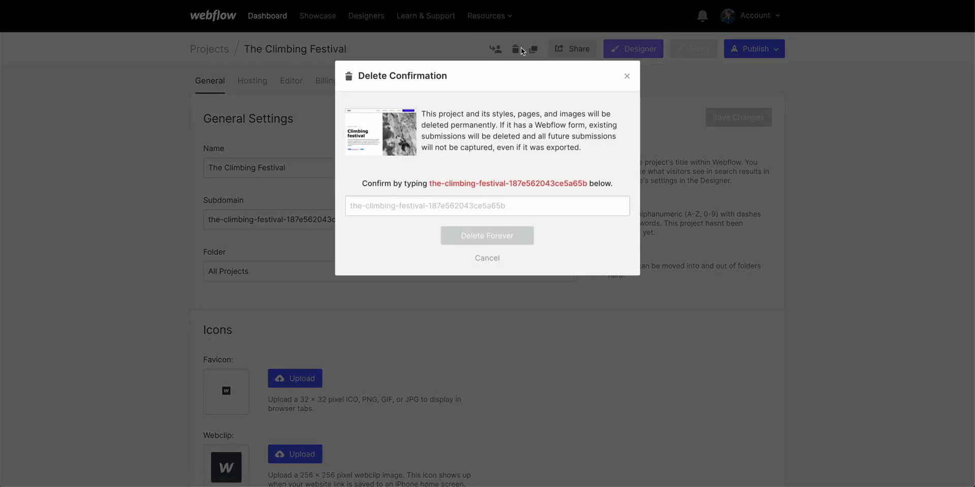
type("the-climbing")
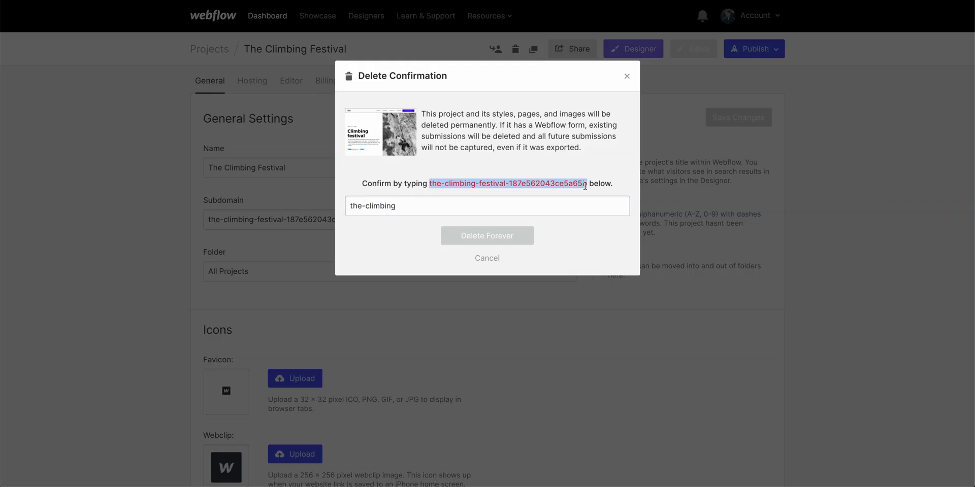
left_click(532, 48)
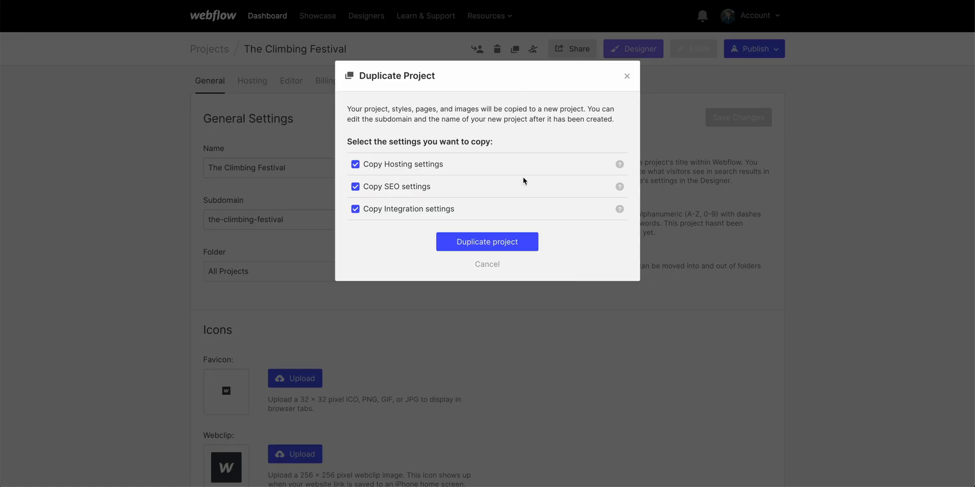
- Open Copy of The Climbing Festival's transfer dialog and focus the e-mail field
left_click(487, 242)
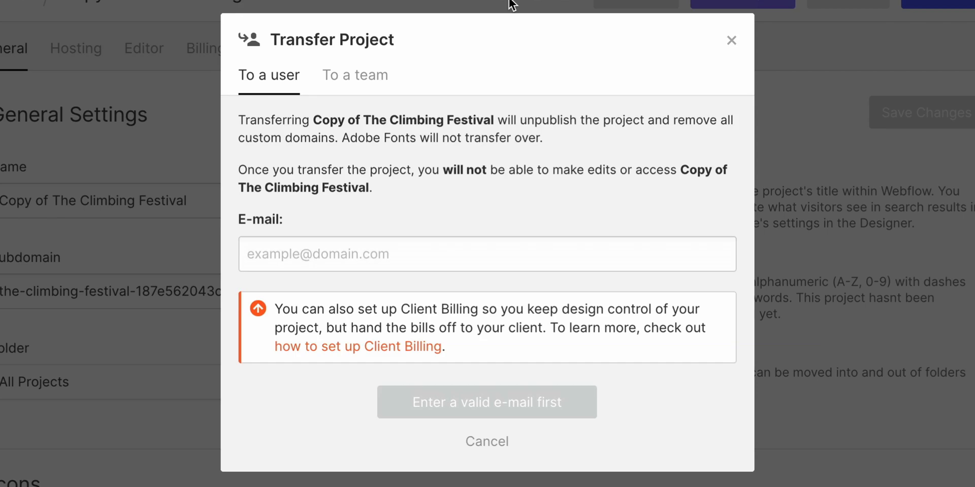
left_click(487, 254)
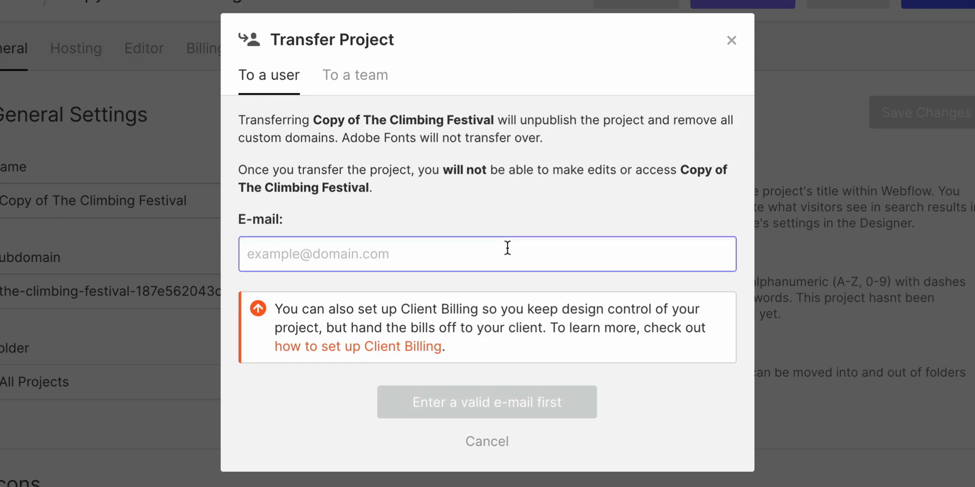